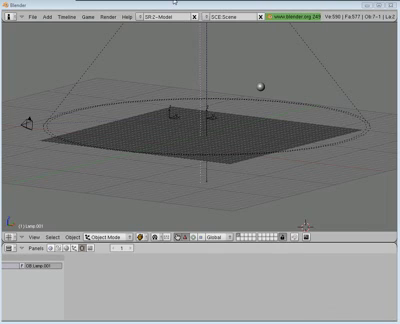
mouse_move(167, 91)
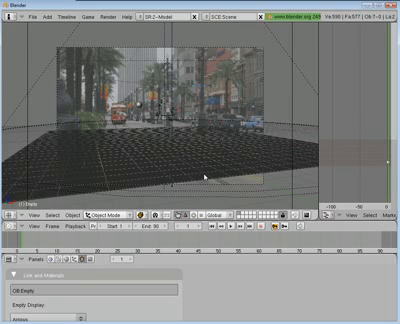
mouse_move(205, 177)
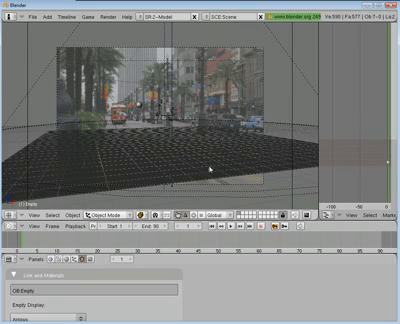